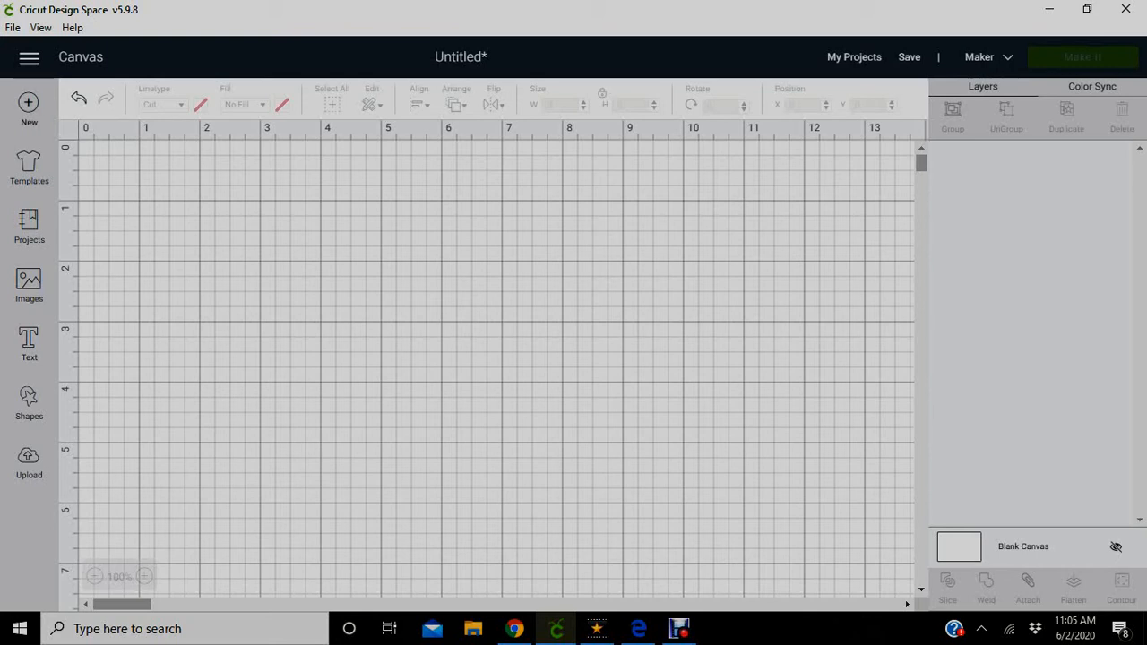
- Add a bold Cricut Sans text layer reading 'Blessed' near the canvas top left
click(28, 340)
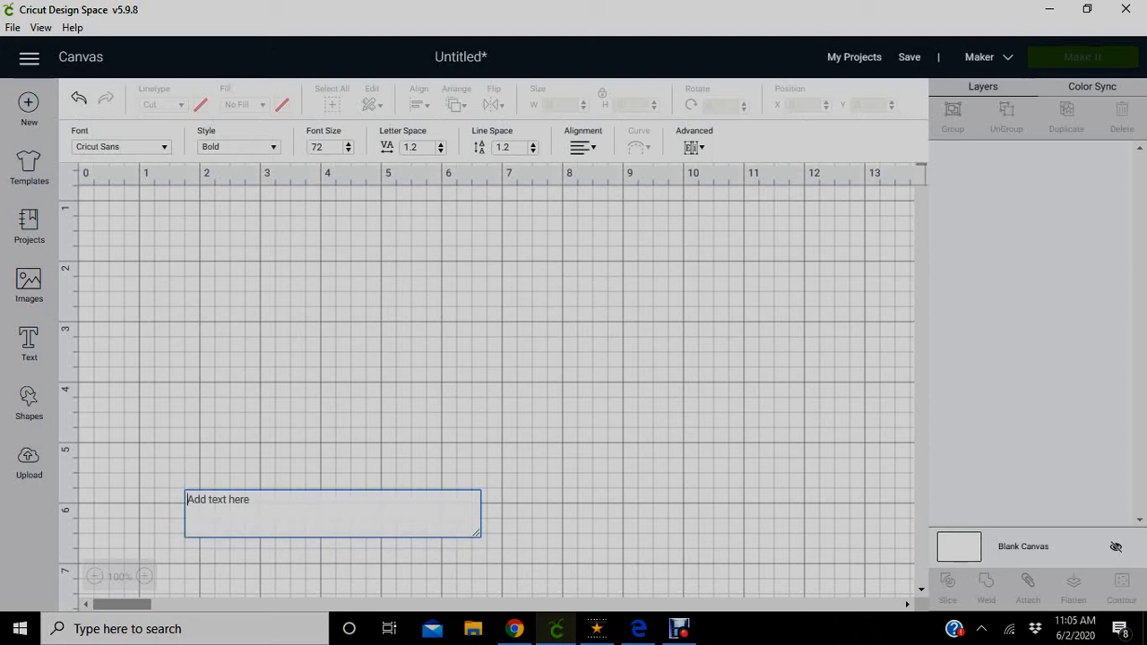
text(Bless)
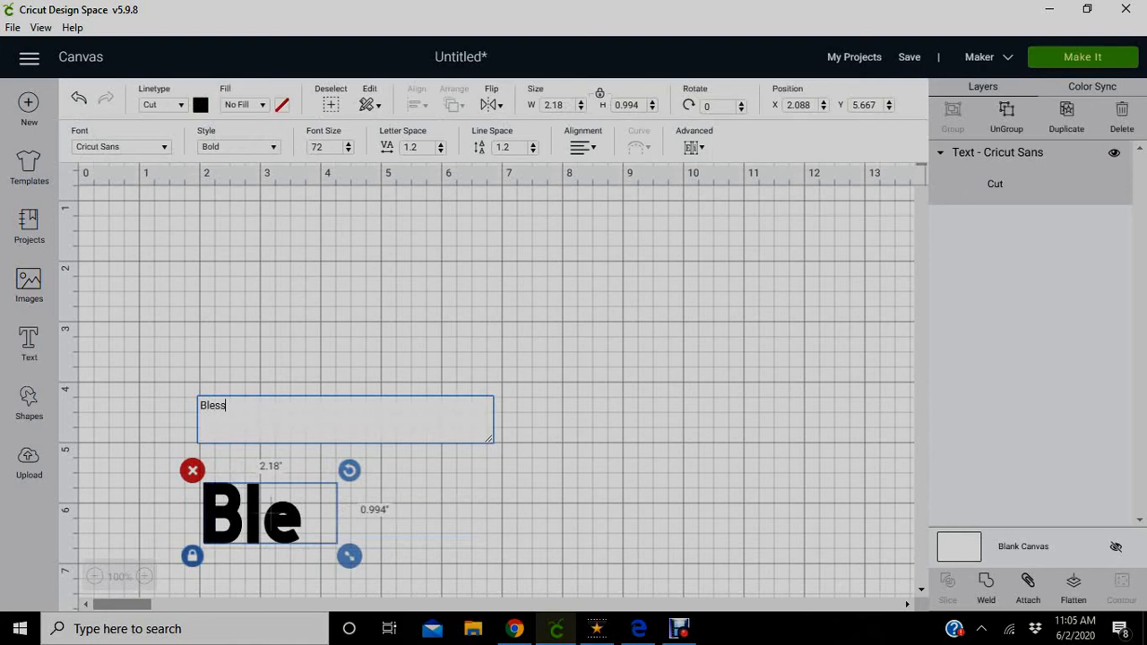
text(sed)
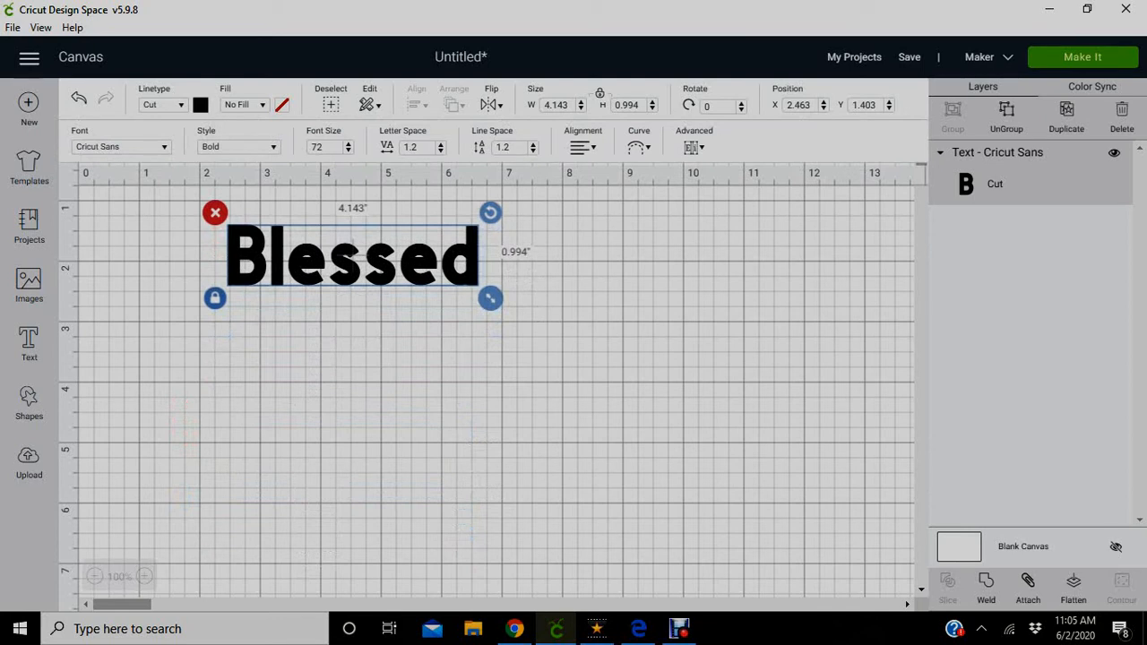
- Set the Blessed text width to 7.5 in, move it up-left, and start editing height
drag(352, 257, 383, 266)
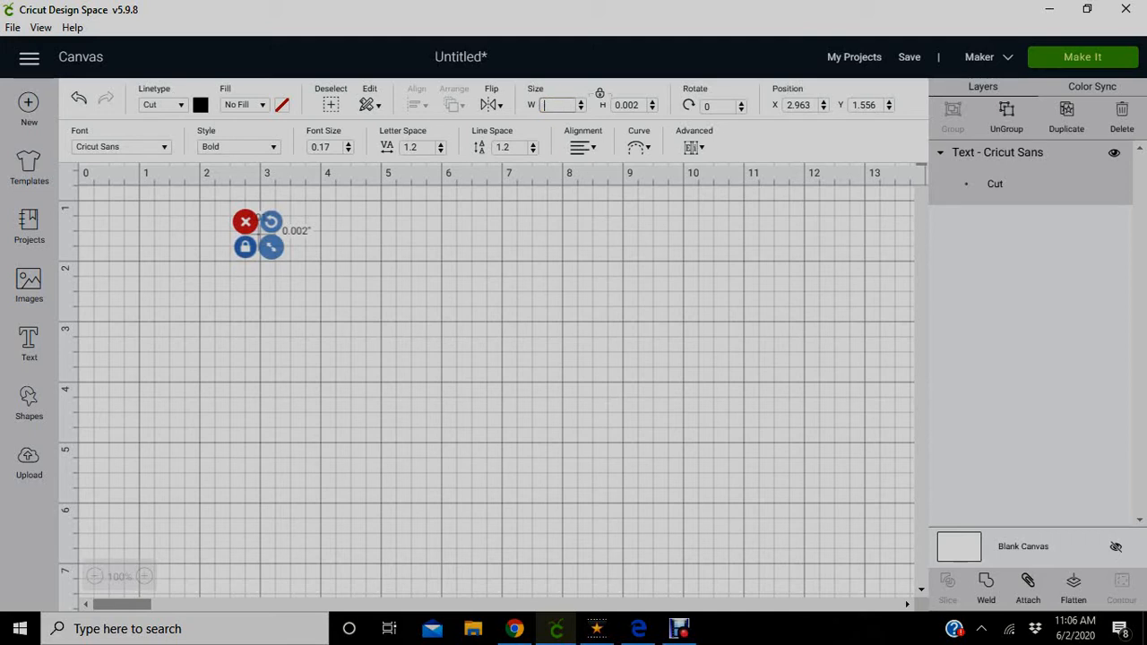
text(7.5)
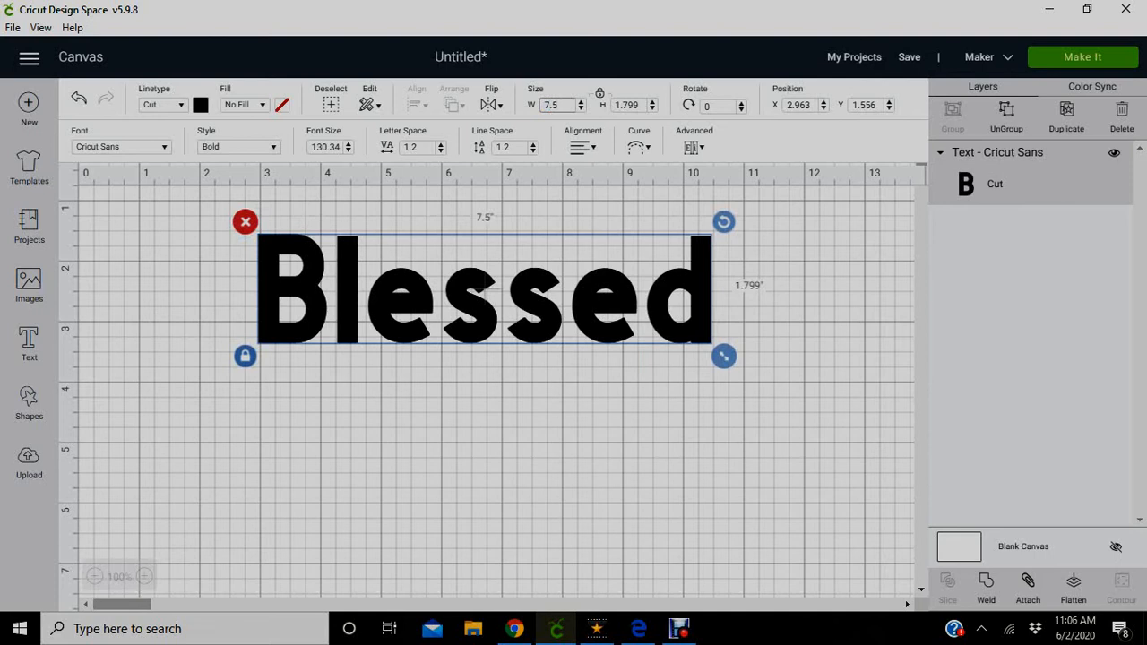
drag(484, 287, 459, 271)
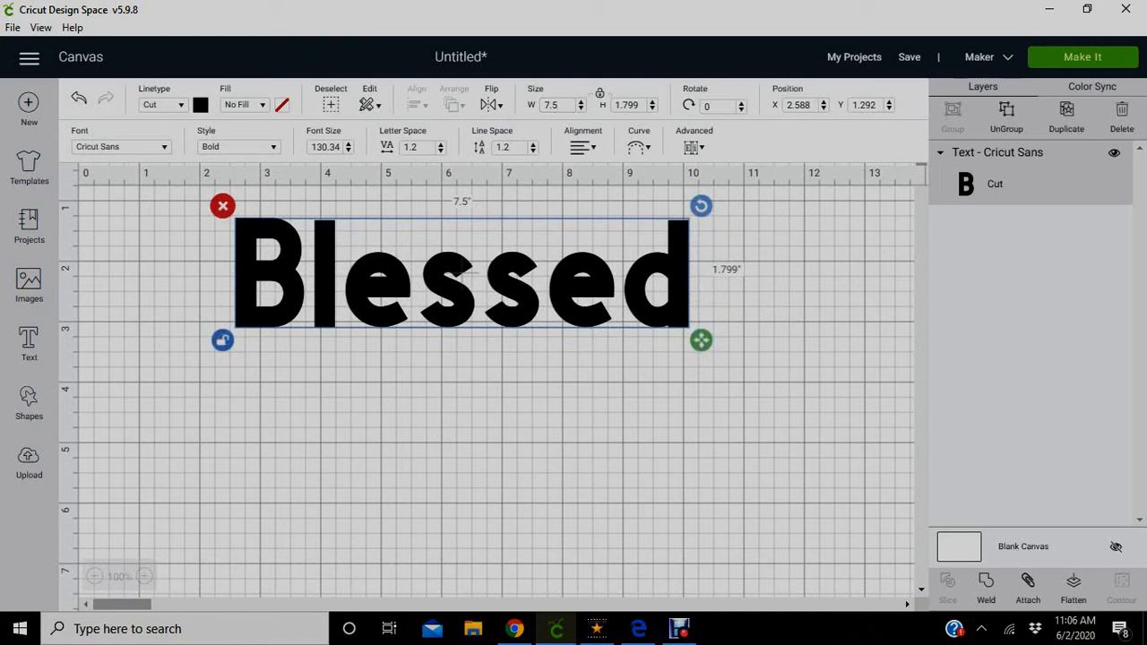
click(640, 105)
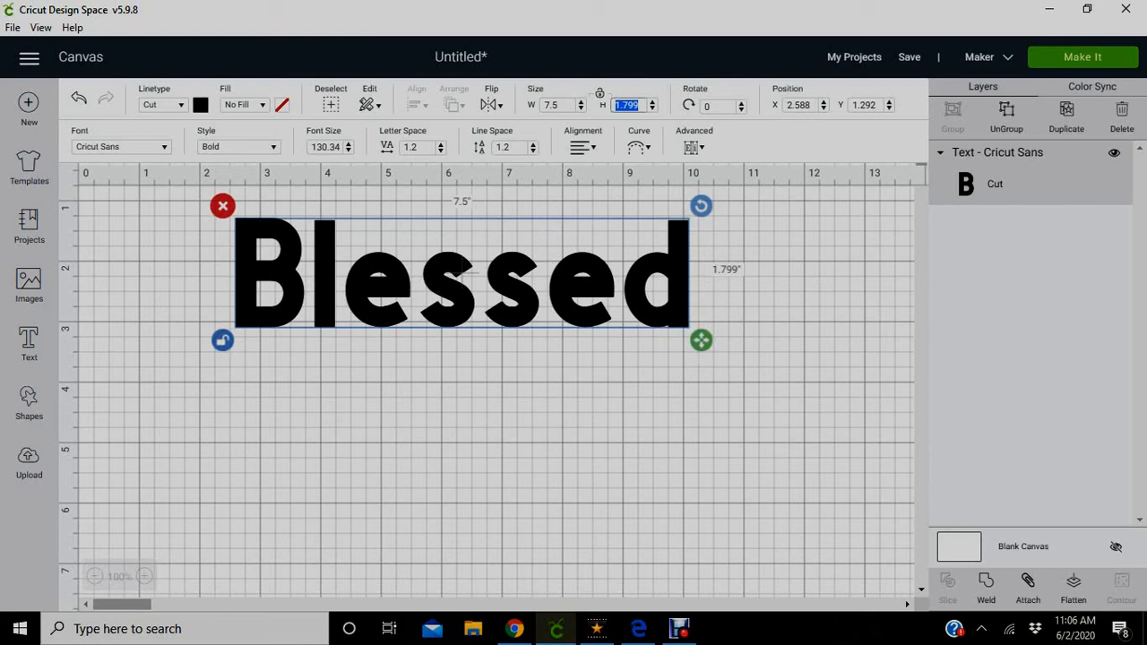
text(2)
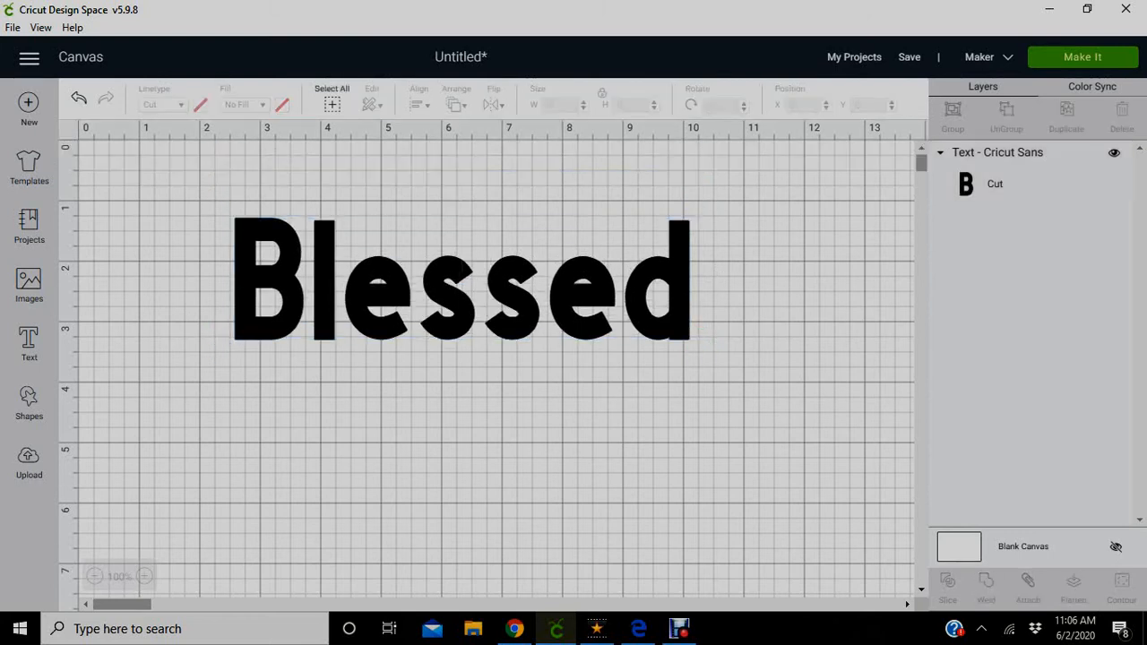
- Select the Blessed text and set its height to 1.8 inches
click(462, 286)
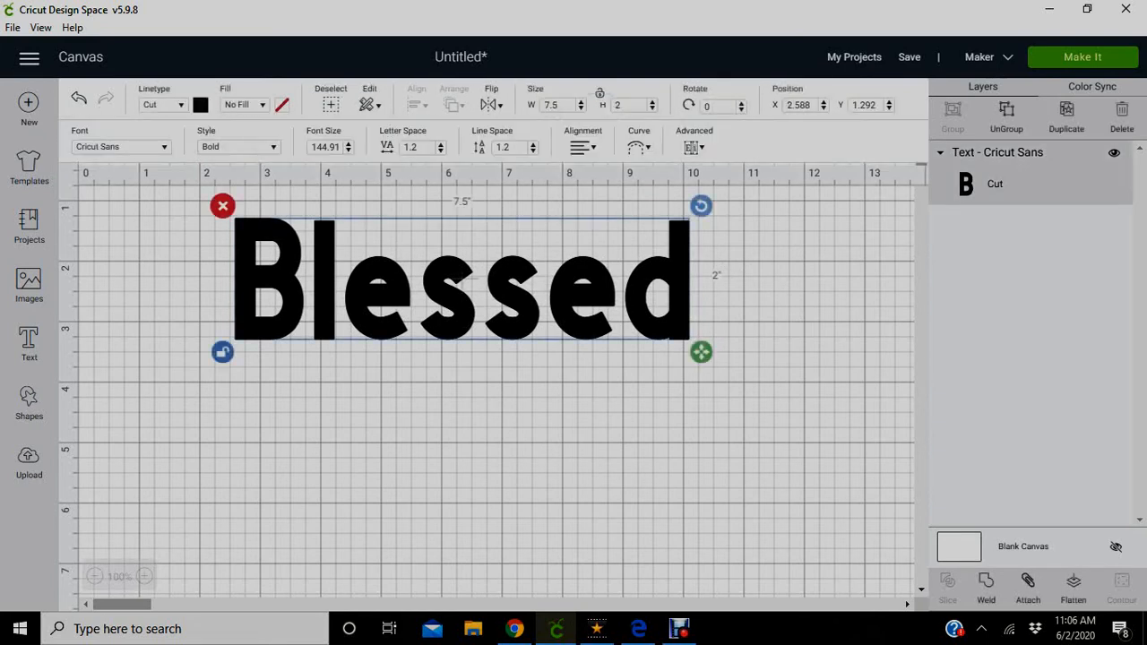
click(622, 105)
text(1.8)
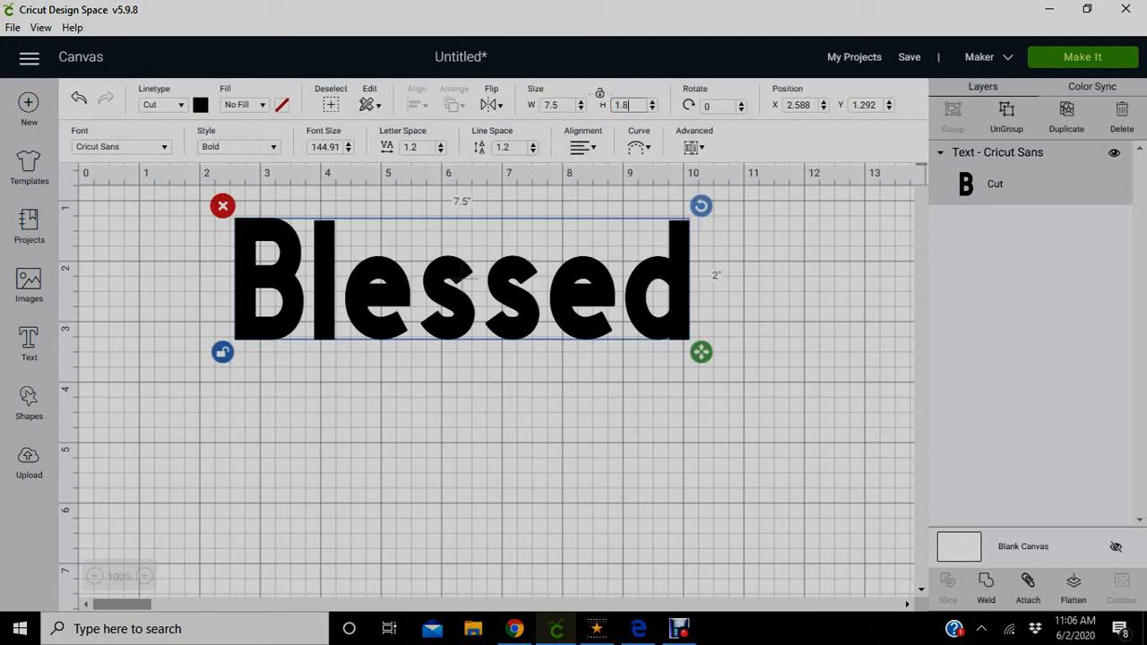
drag(701, 351, 701, 340)
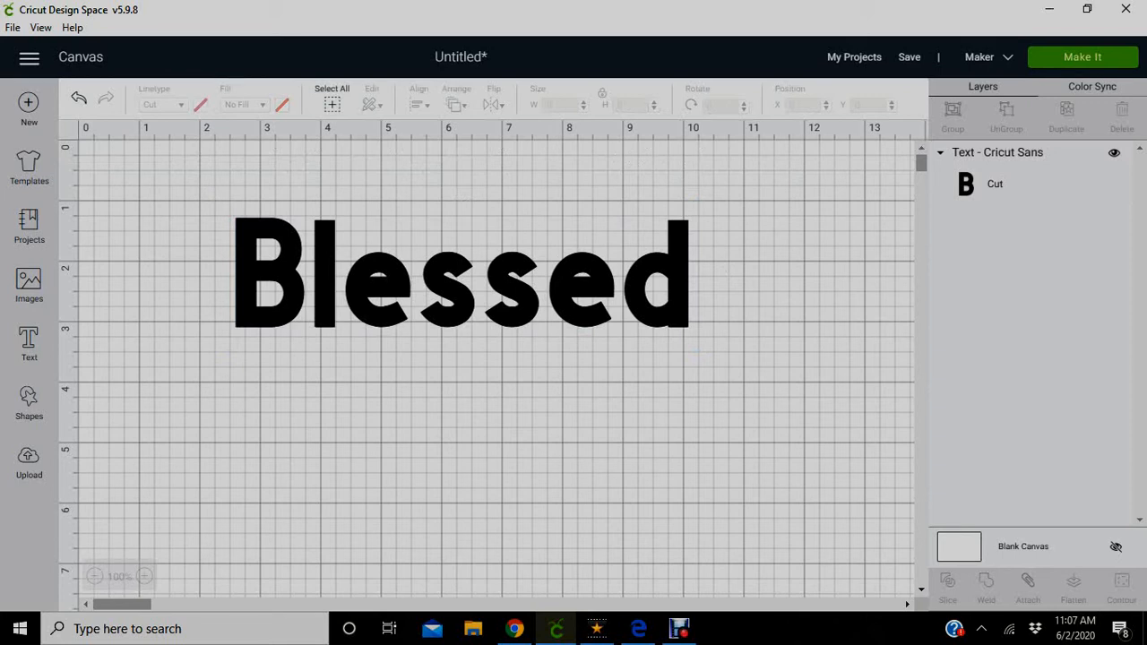
- Re-enter 7.5 inches as the Blessed text width and confirm it
click(460, 277)
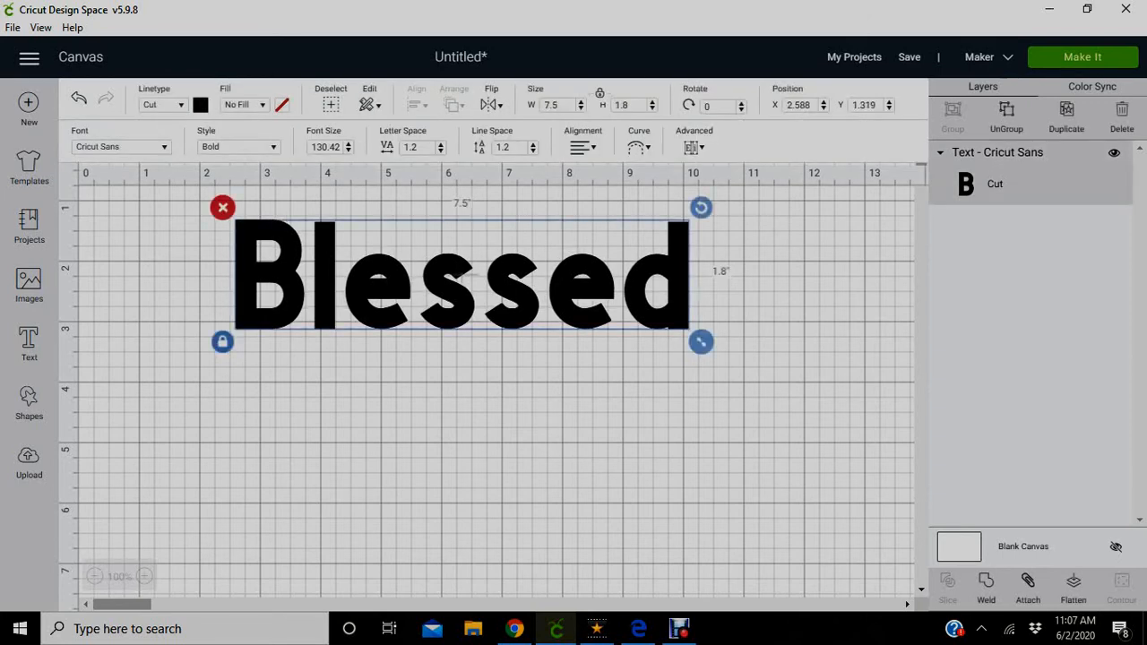
click(625, 105)
text(2)
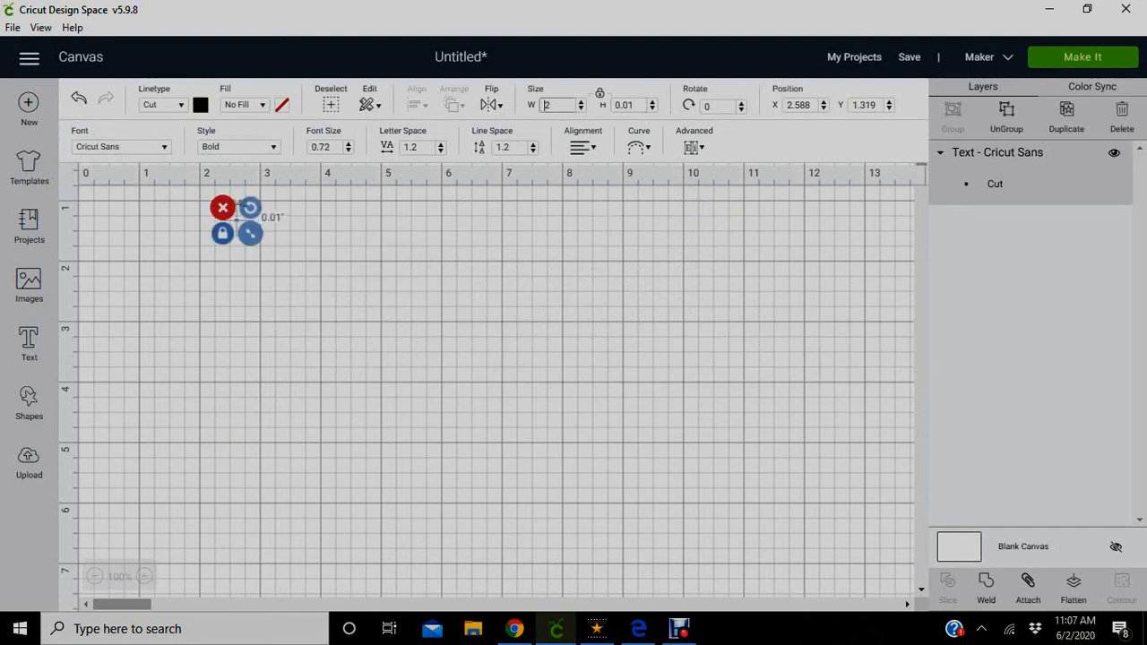
text(7.5)
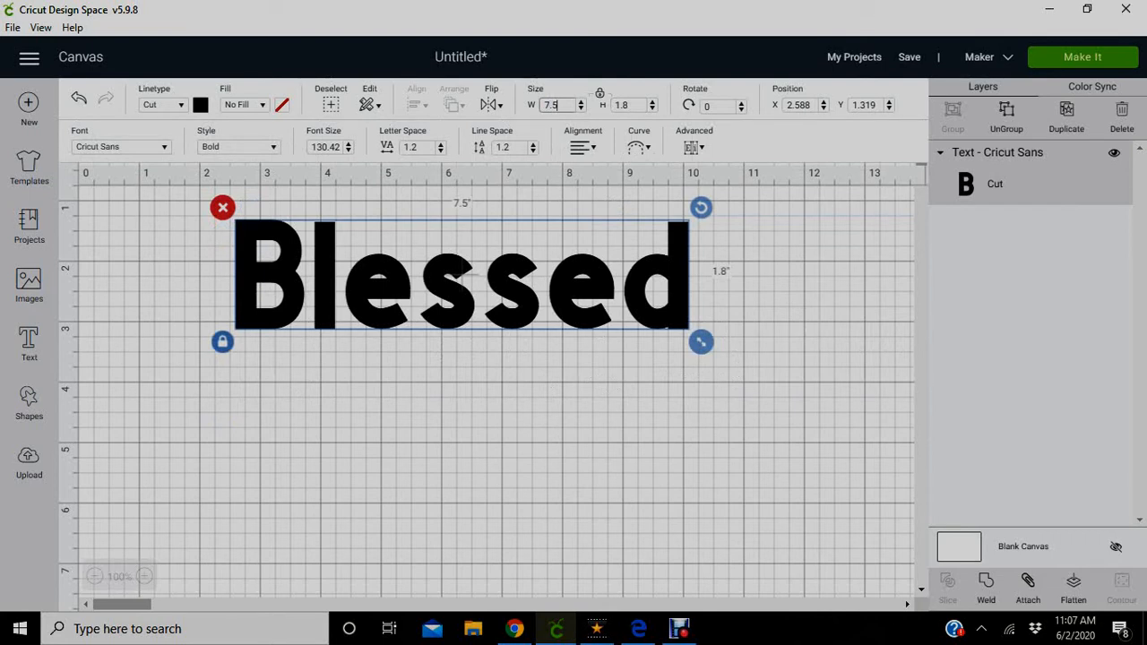
click(203, 104)
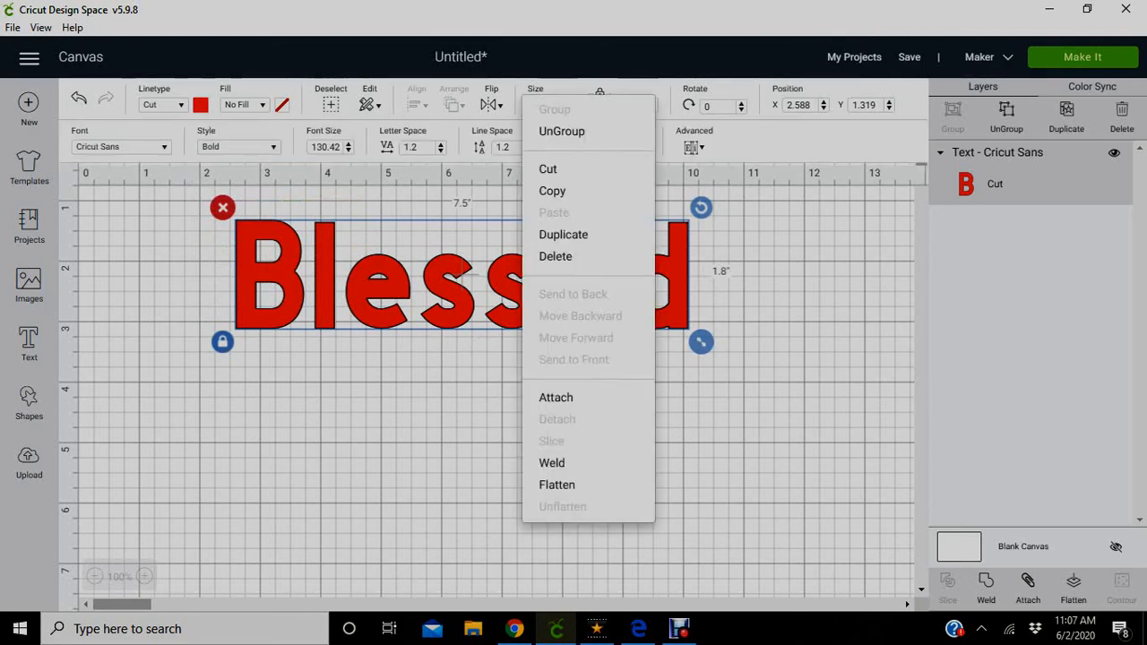
mouse_move(562, 234)
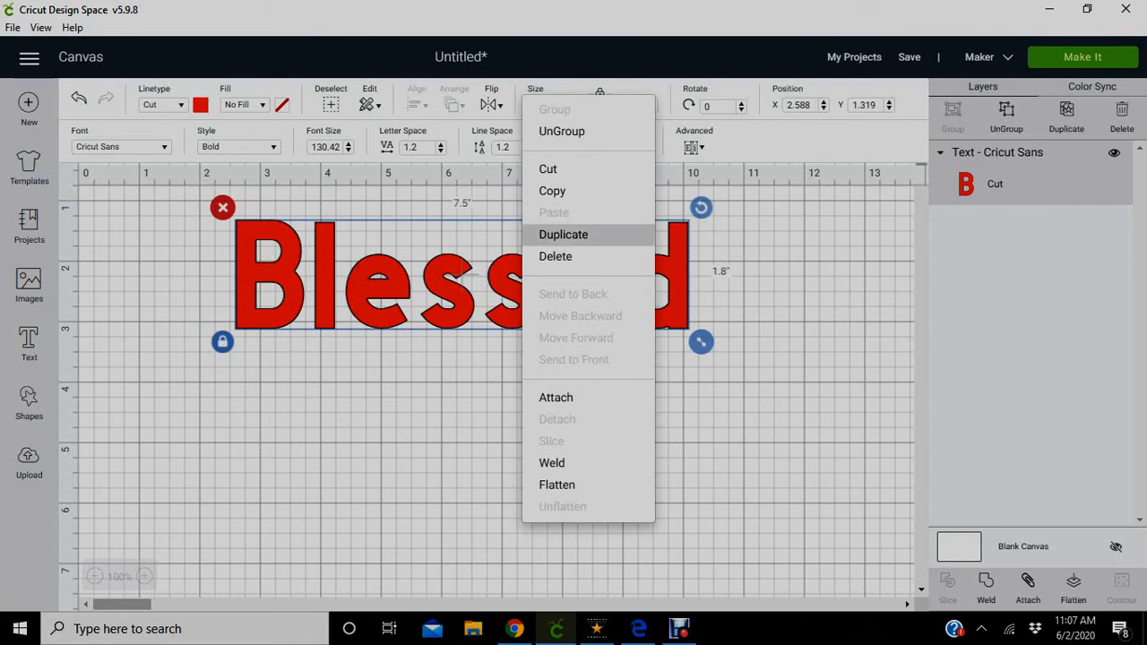
- Duplicate and recolour Blessed, ending with a single red text layer
click(562, 233)
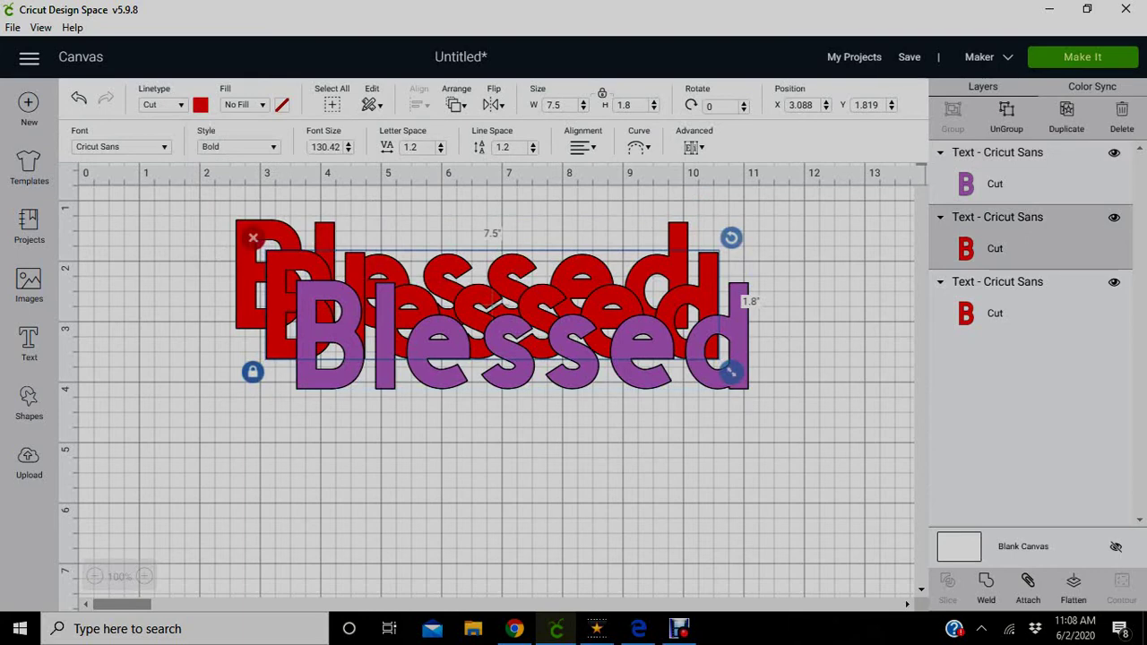
click(200, 105)
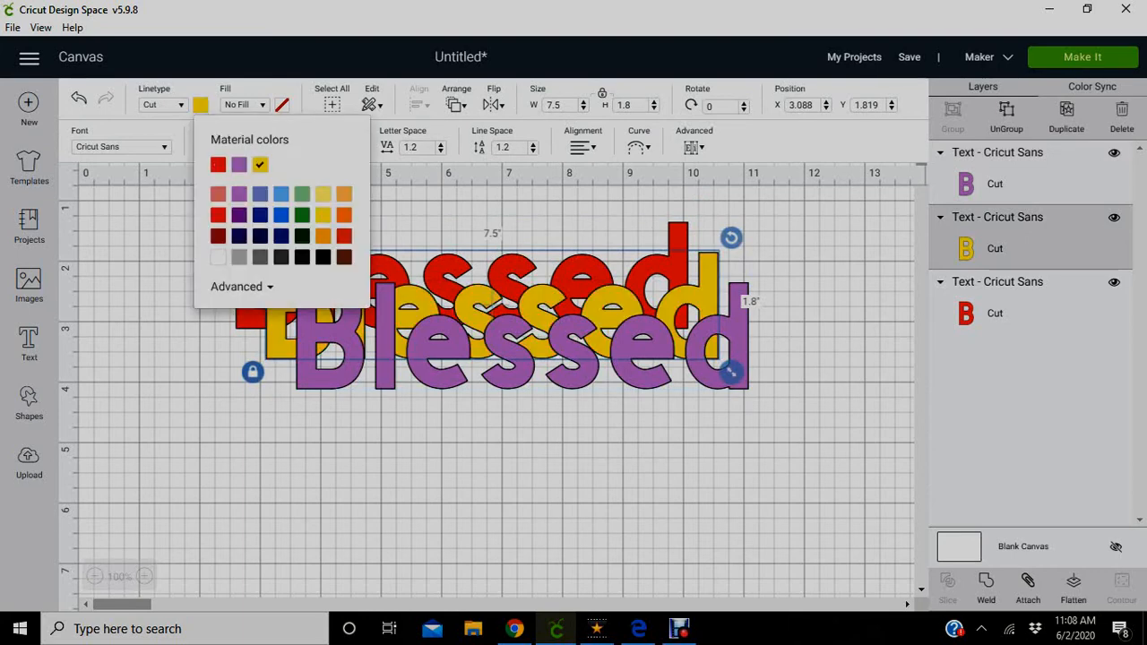
drag(493, 331, 475, 394)
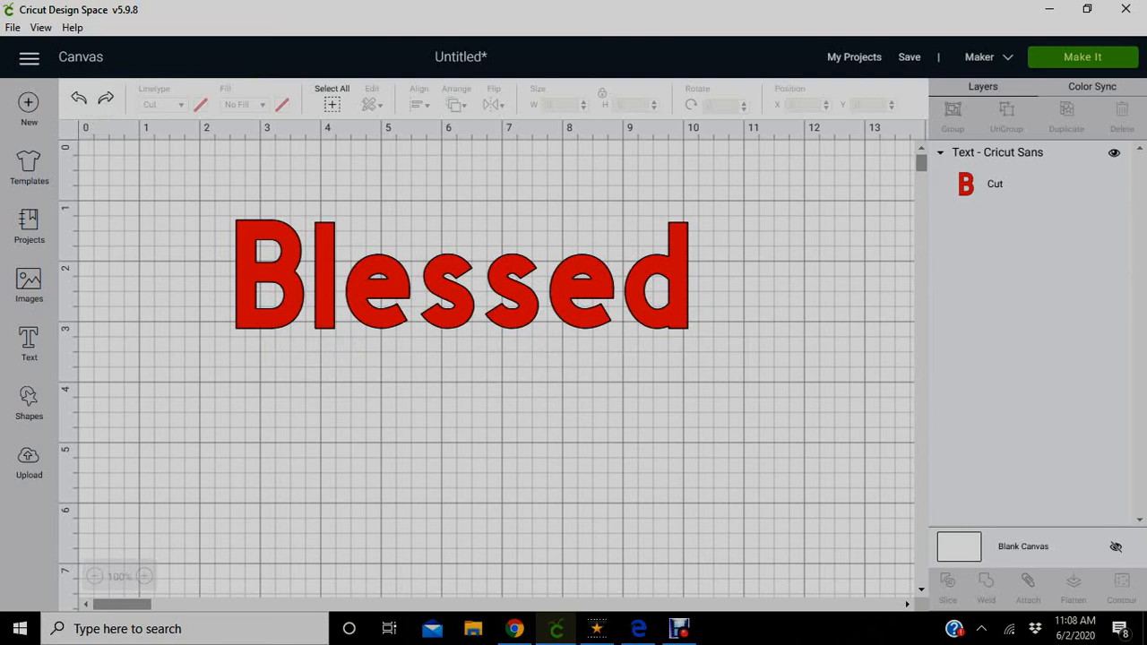
- Send the design to the mat preview and select Blessed on the 12x12 mat
click(1083, 57)
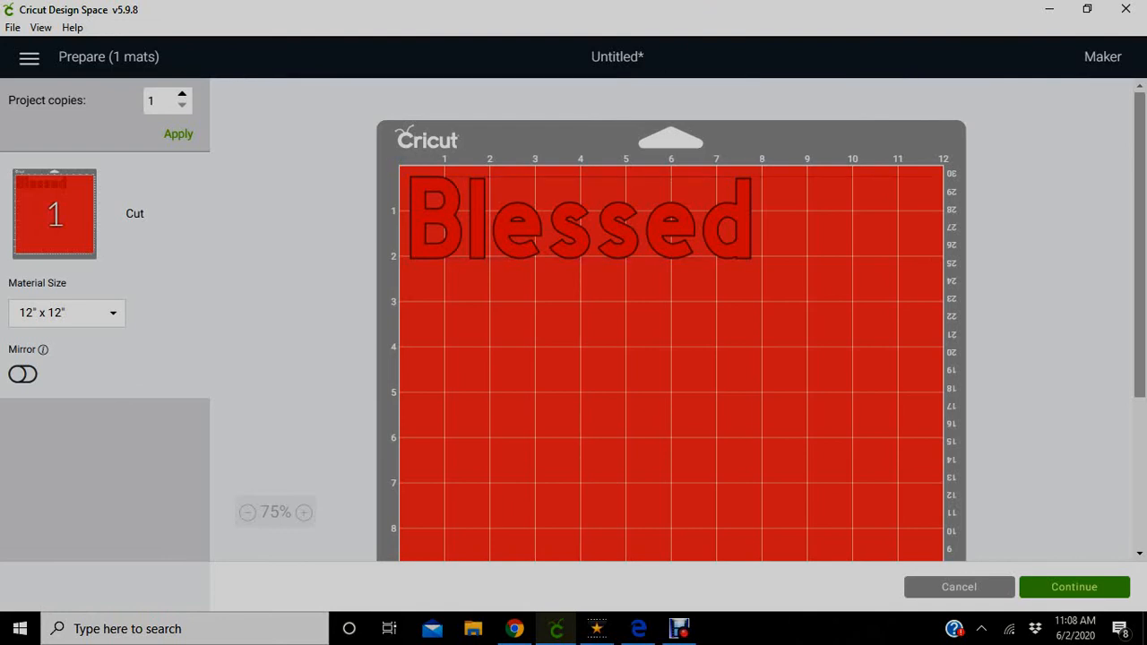
click(578, 220)
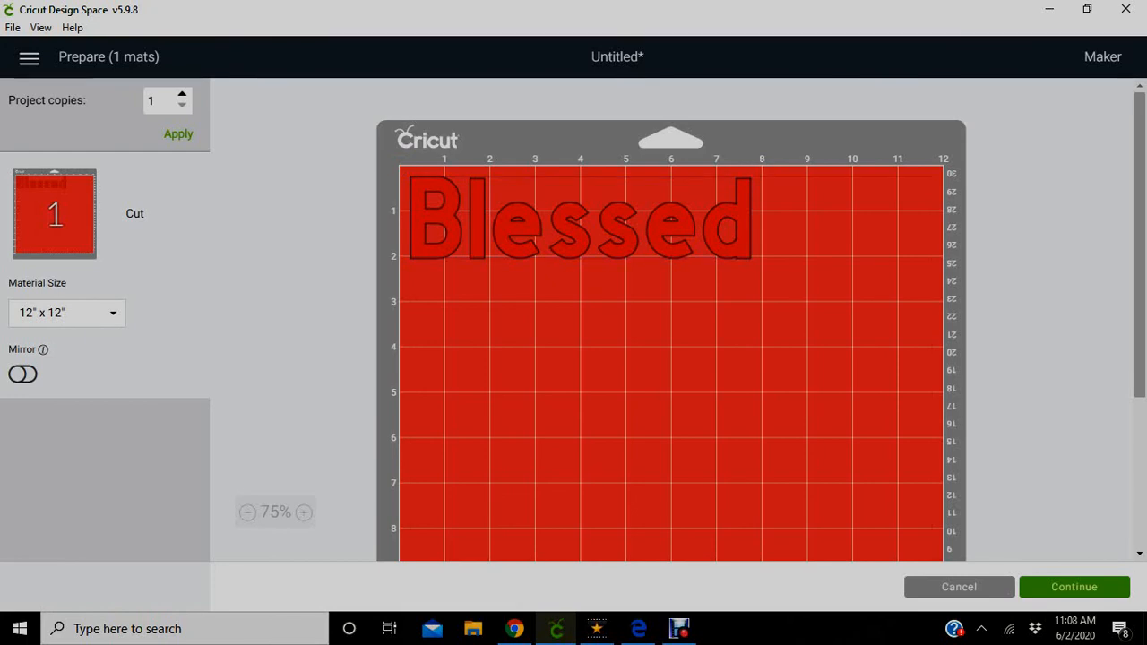
click(578, 228)
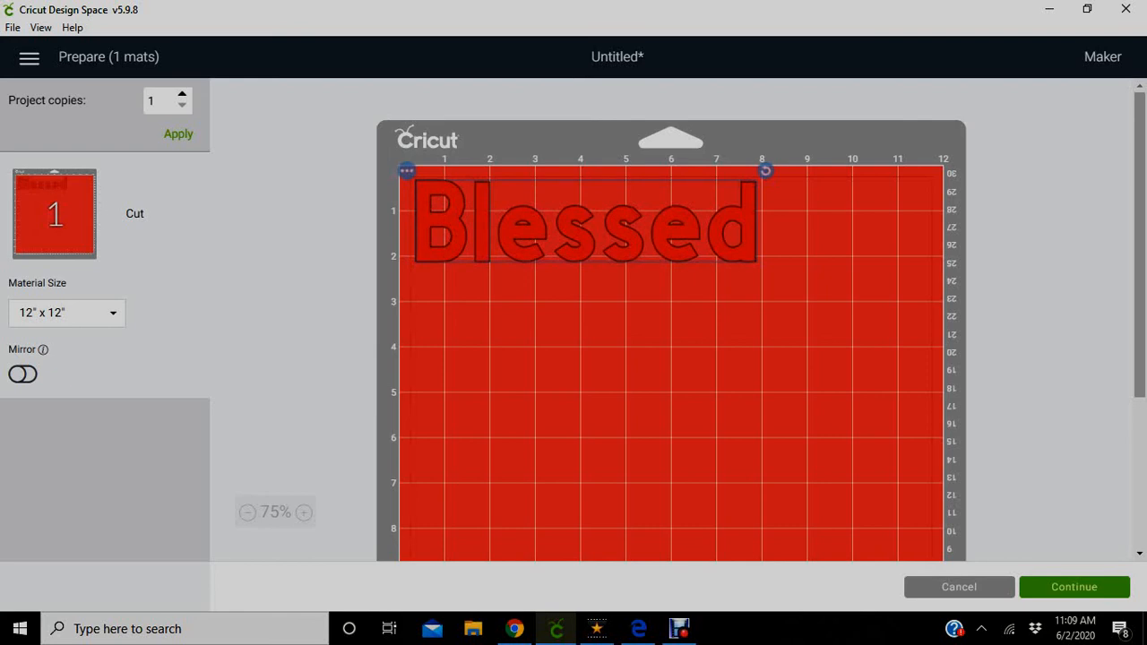
- Mirror the Blessed design on the mat and choose Vinyl as the cutting material
click(22, 374)
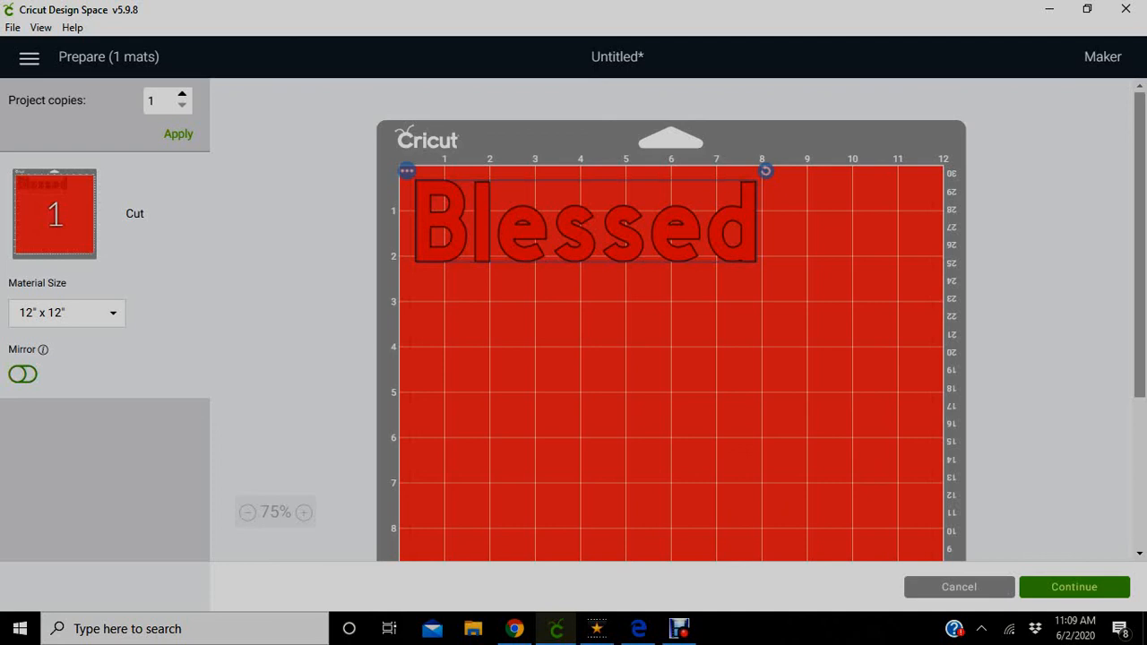
click(23, 375)
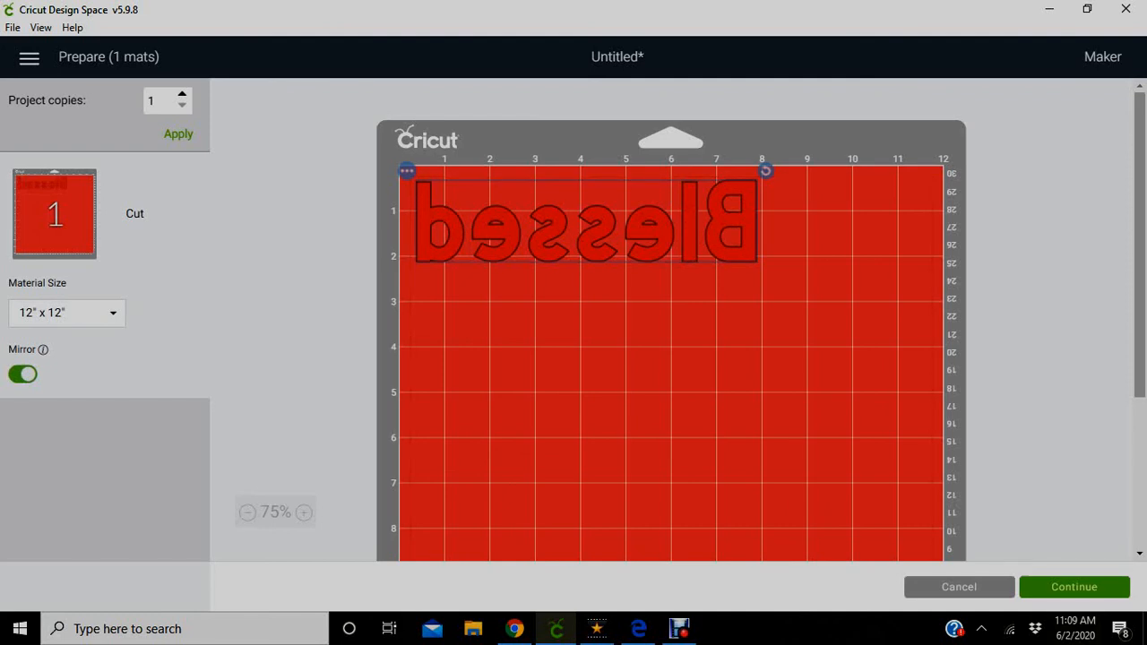
click(1074, 587)
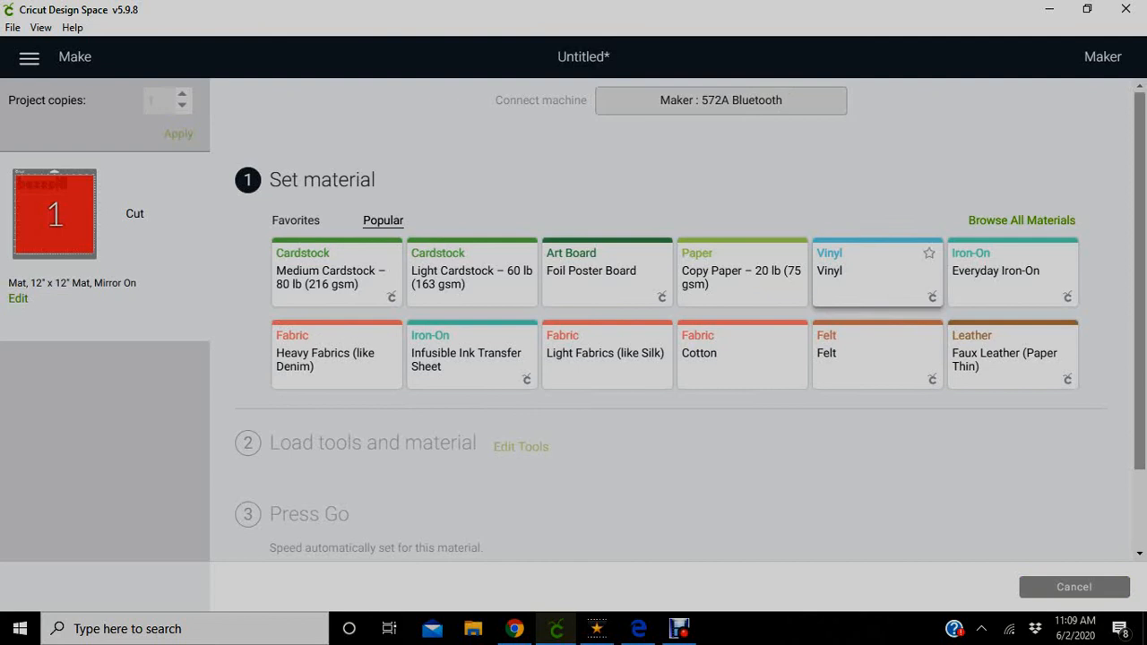
click(876, 271)
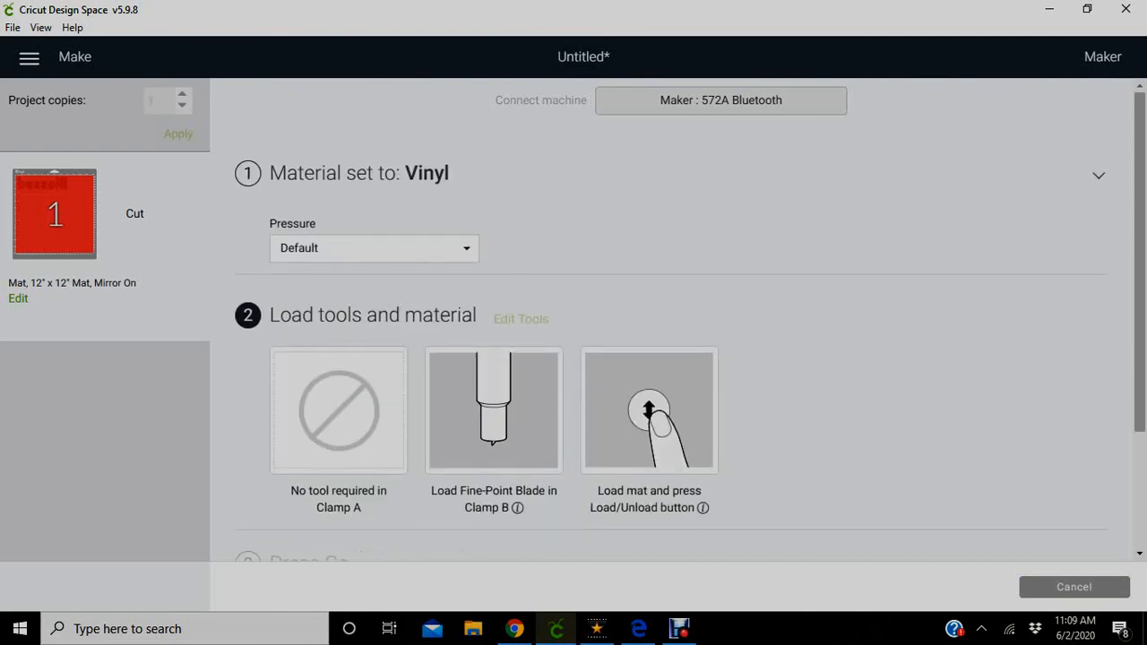